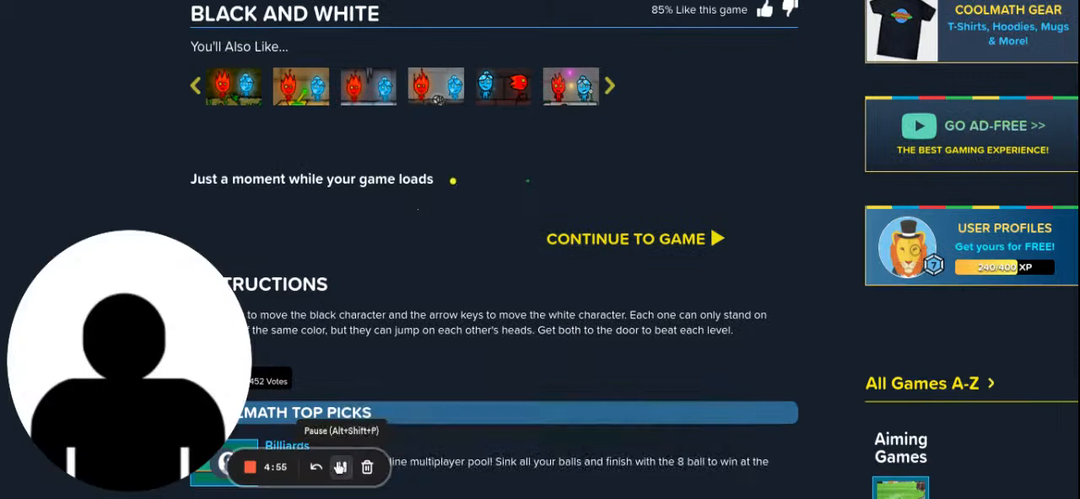
Step: Continue past the preload screen so Black and White loads to its start prompt
{"action": "left_click", "coordinate": [634, 239]}
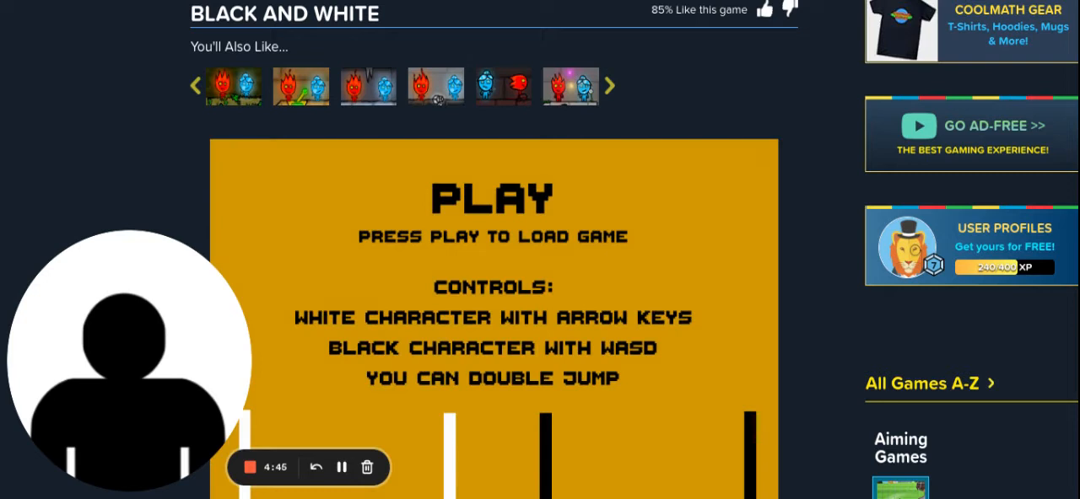
{"action": "mouse_move", "coordinate": [591, 284]}
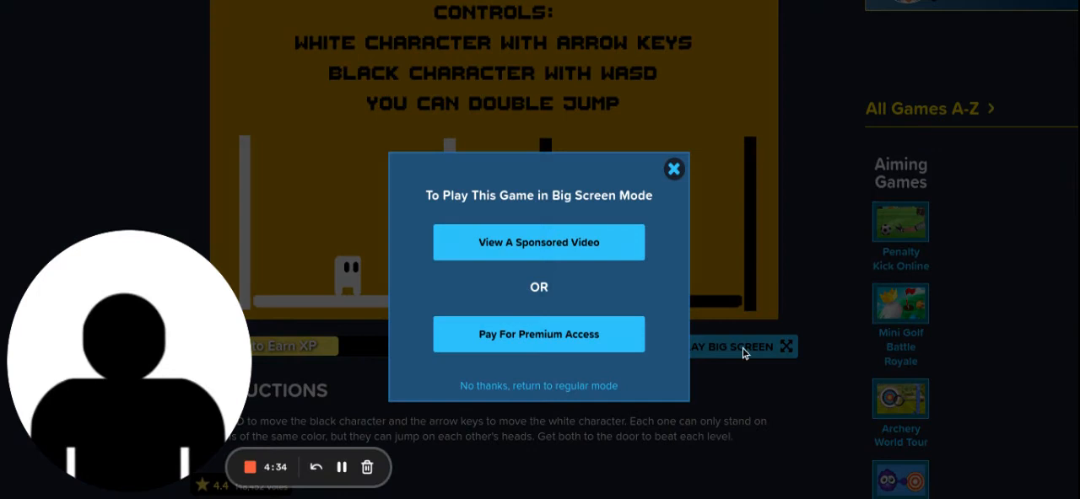
Step: Decline big-screen mode and play Black and White up to level 3 of 24
{"action": "left_click", "coordinate": [674, 169]}
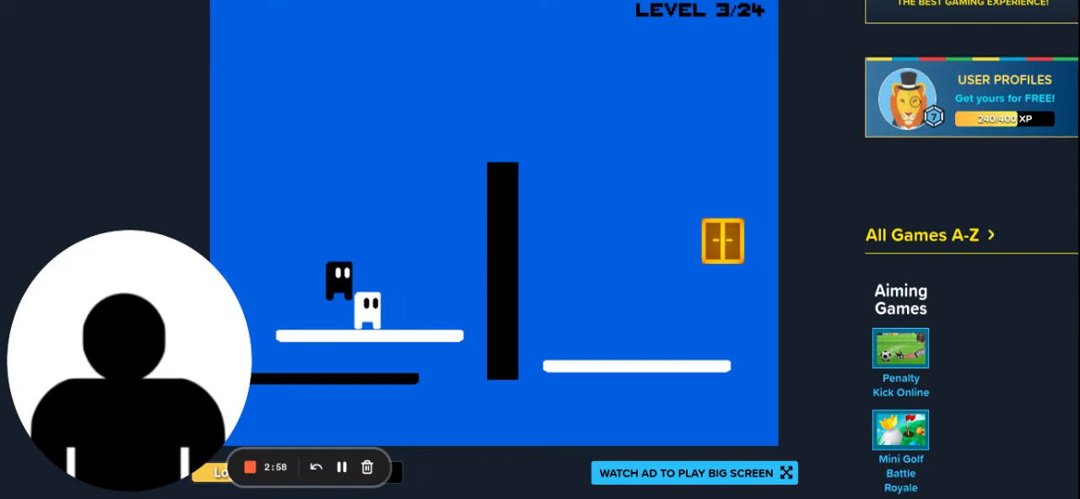
Step: Enlarge Black and White to big-screen mode while staying on level 3 of 24
{"action": "scroll", "scroll_direction": "up", "scroll_amount": 3}
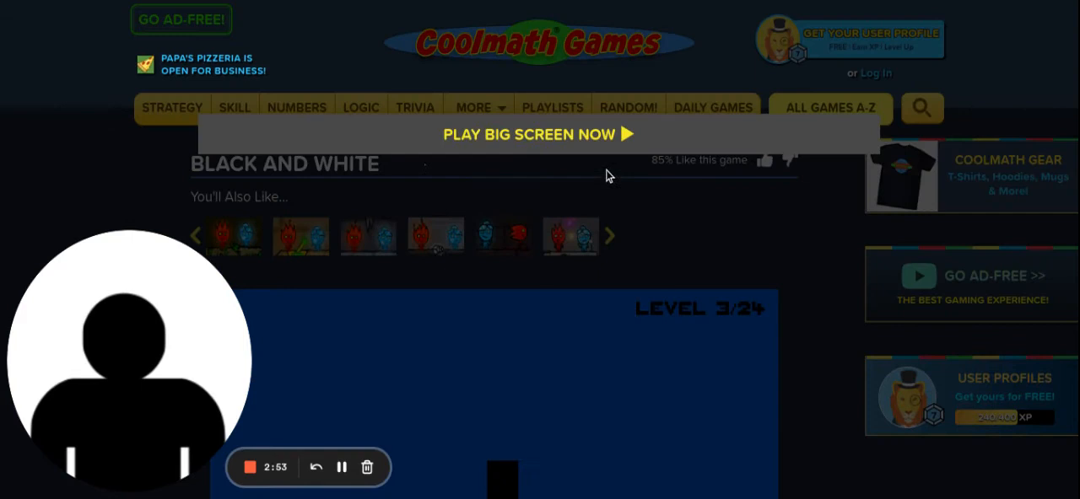
{"action": "left_click", "coordinate": [529, 135]}
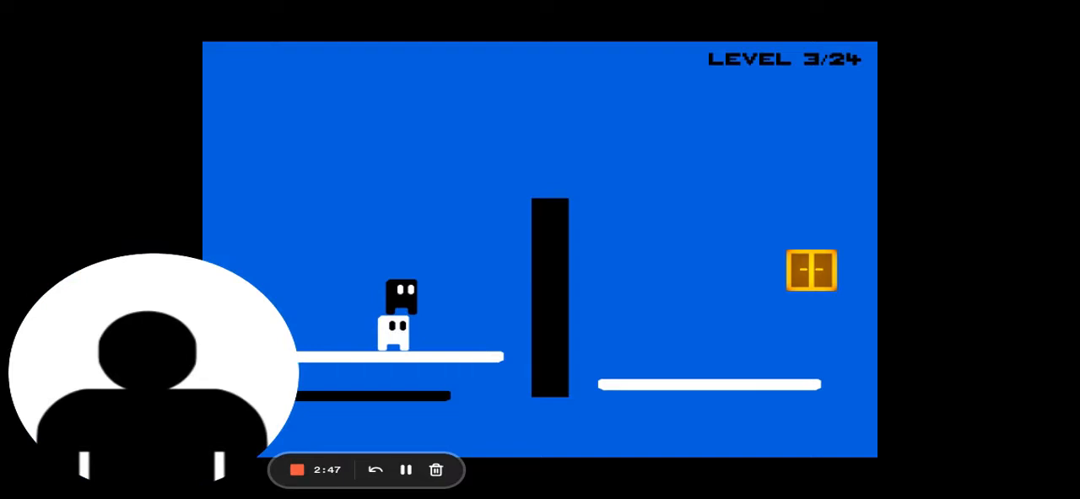